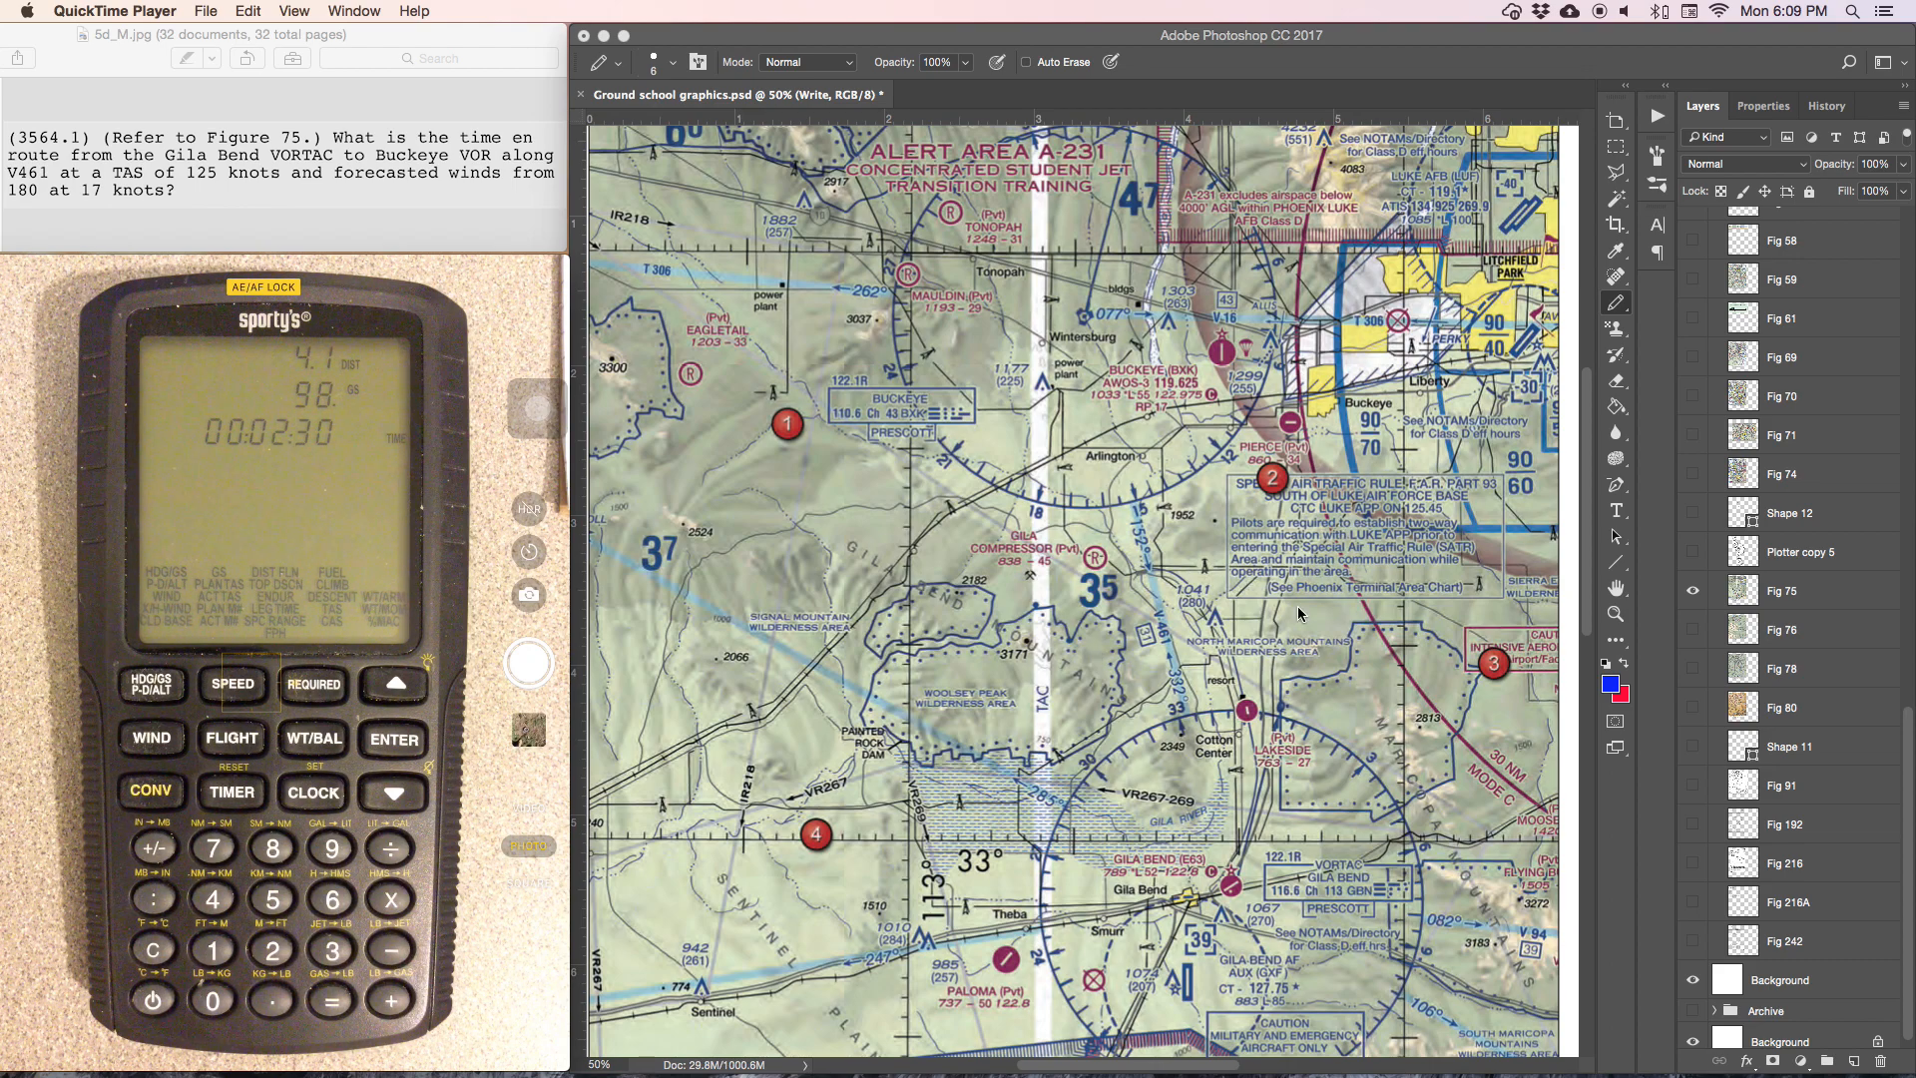
mouse_move(1773, 363)
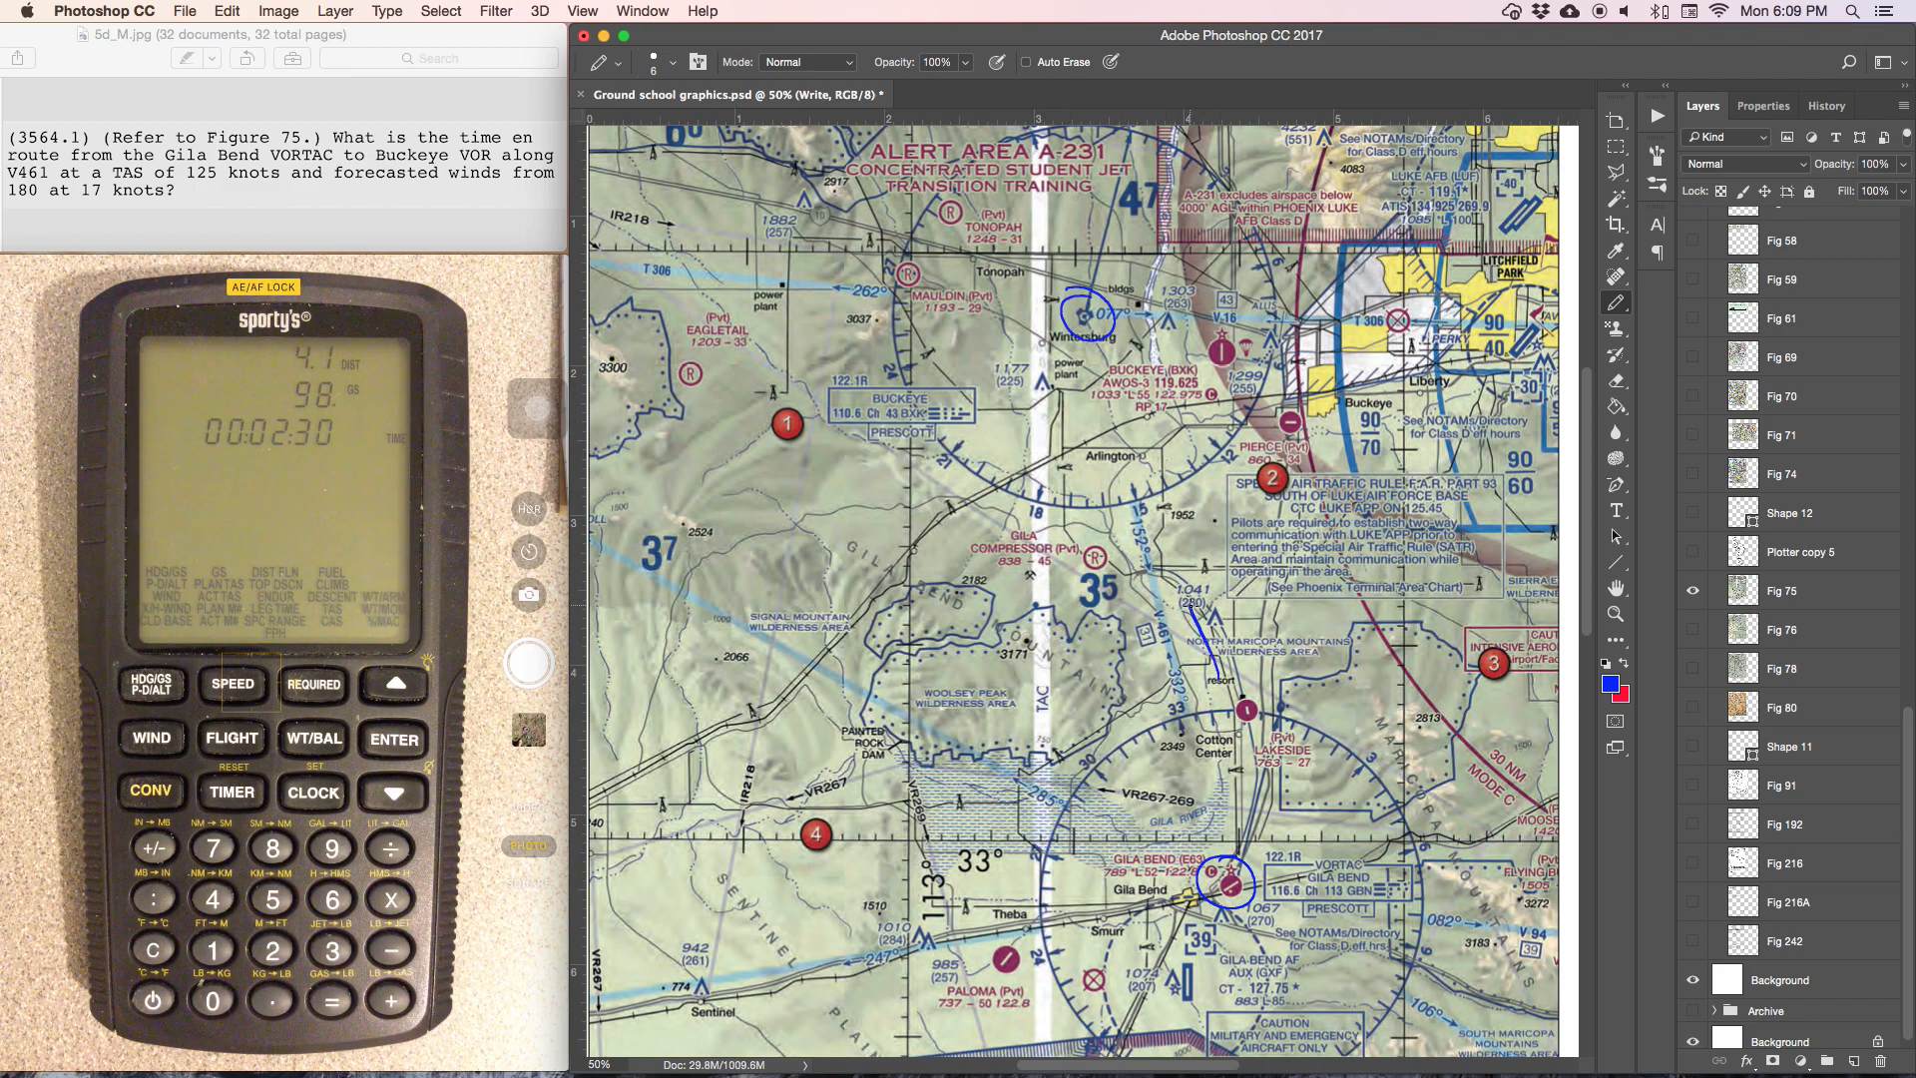
Scroll the chart view up to reach the Gila Bend–Wintersburg airway
scroll("up", 3)
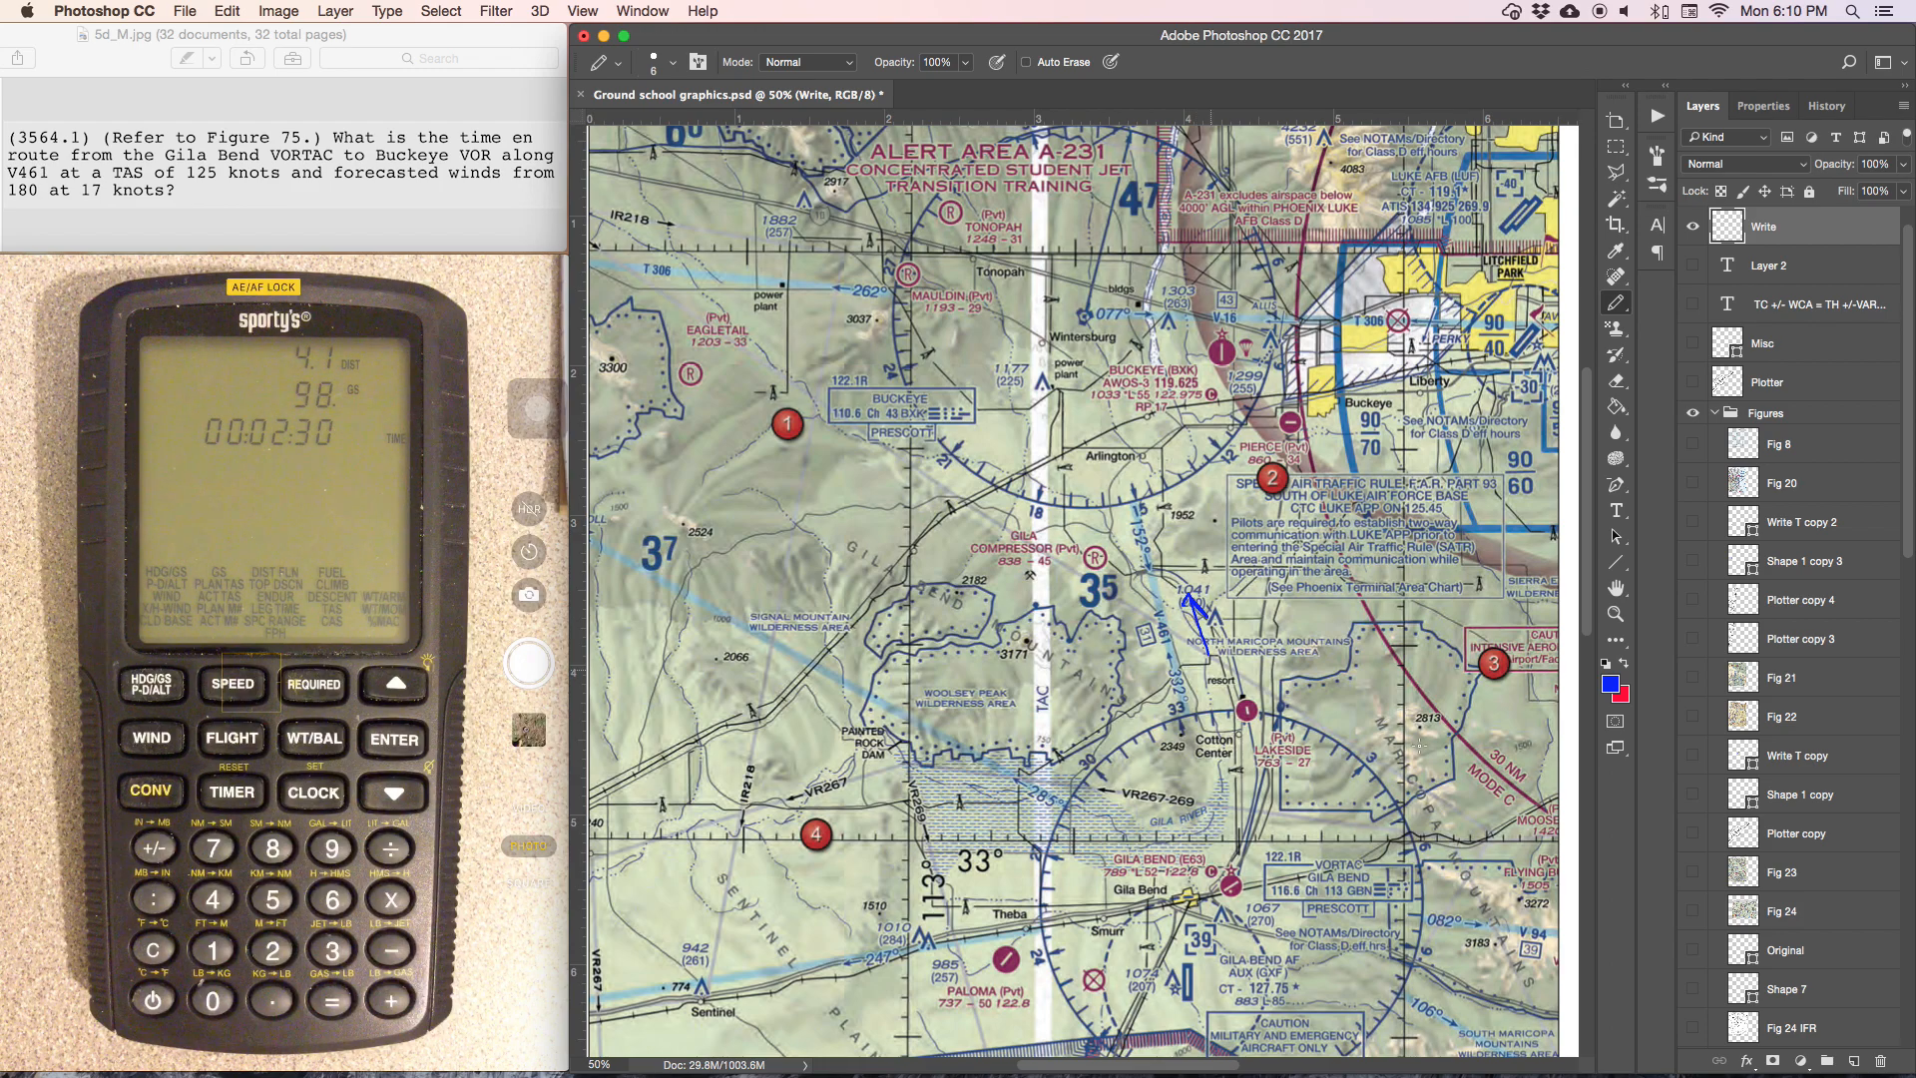
scroll("down", 3)
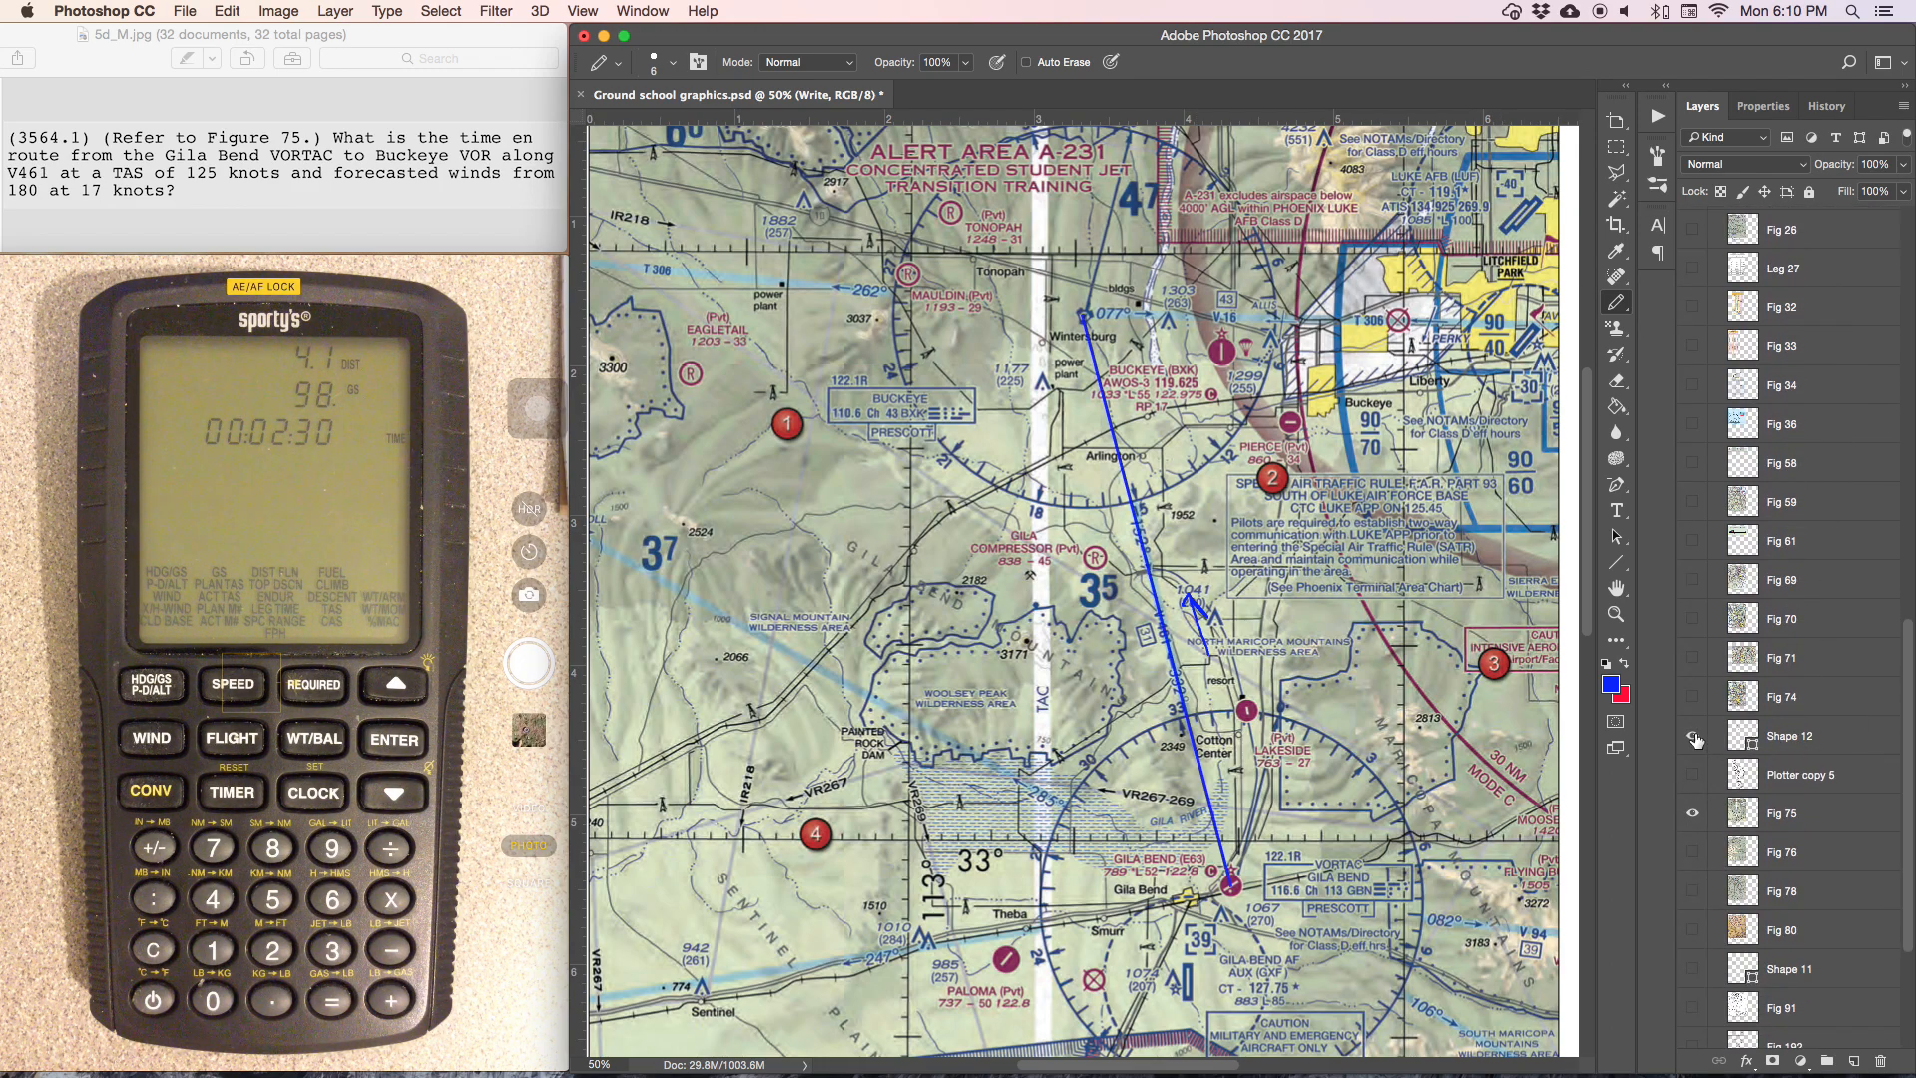
mouse_move(1697, 738)
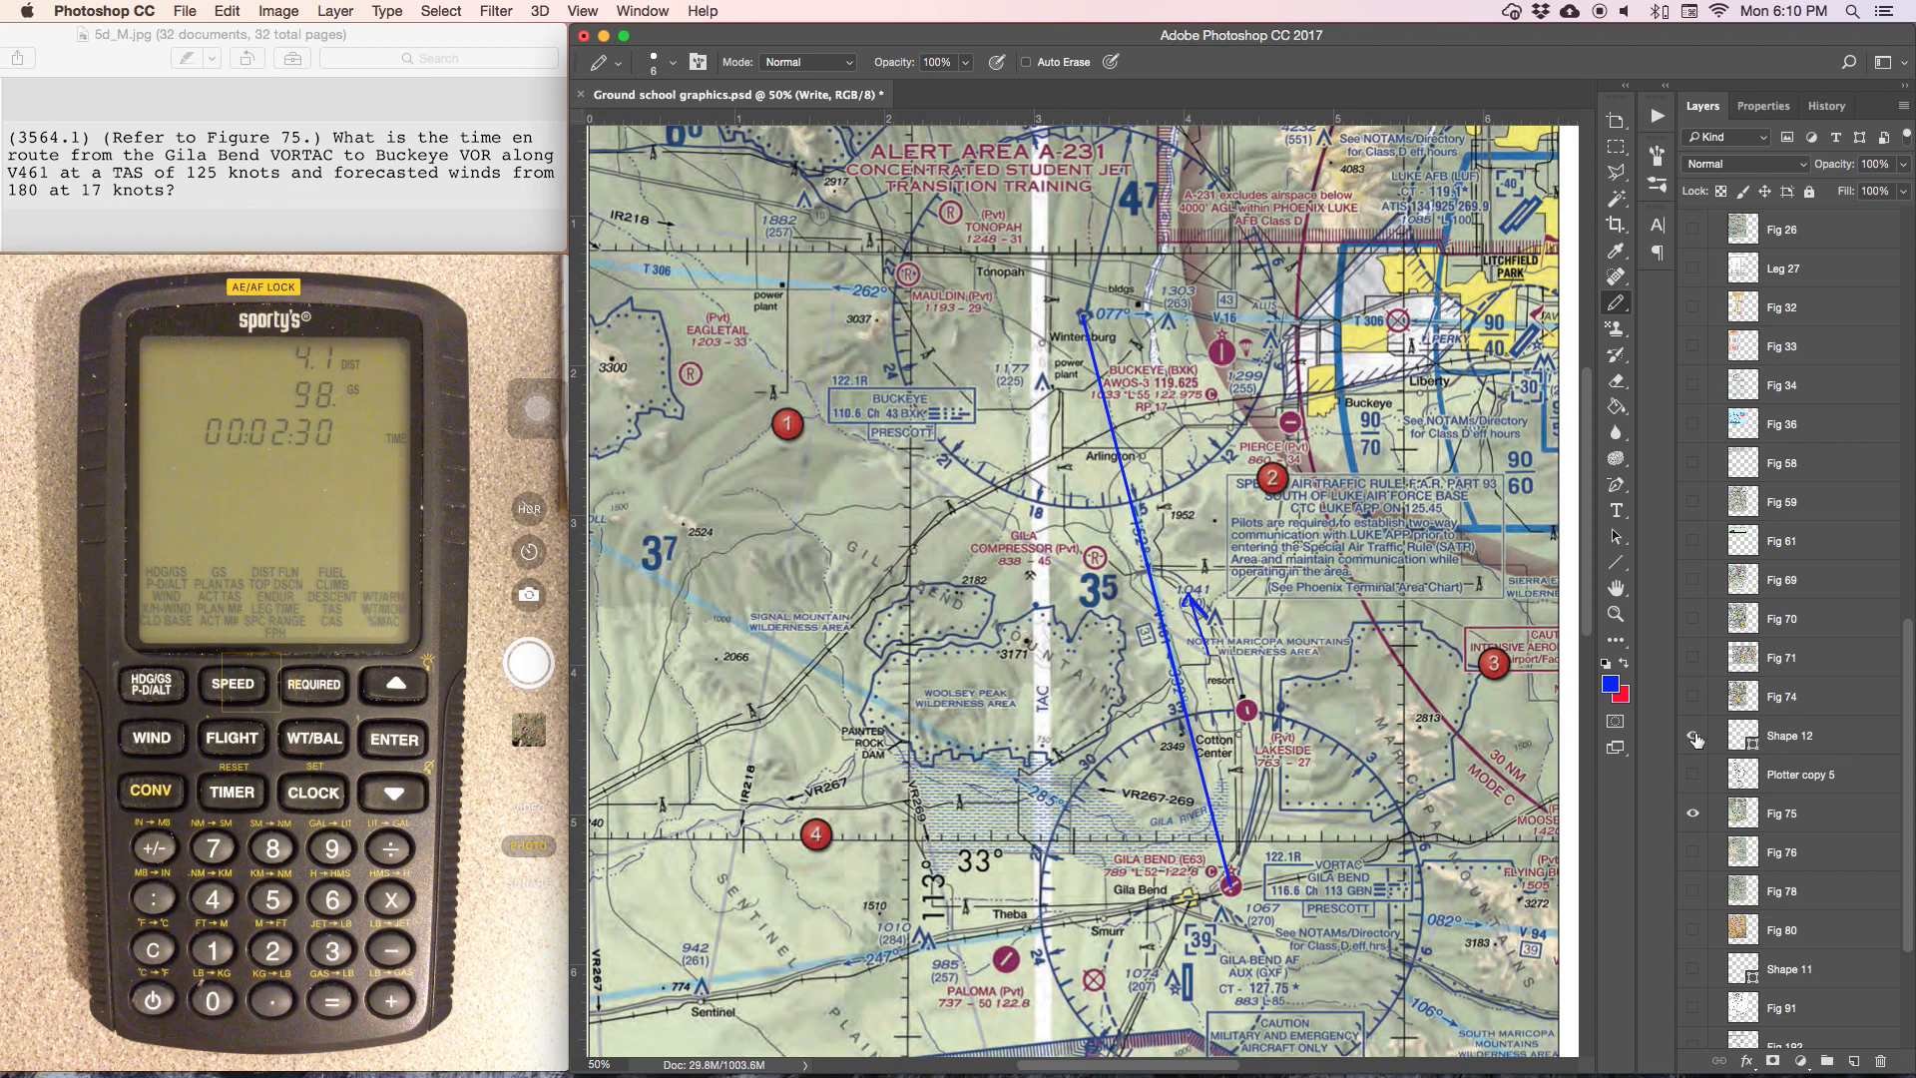
left_click(1694, 778)
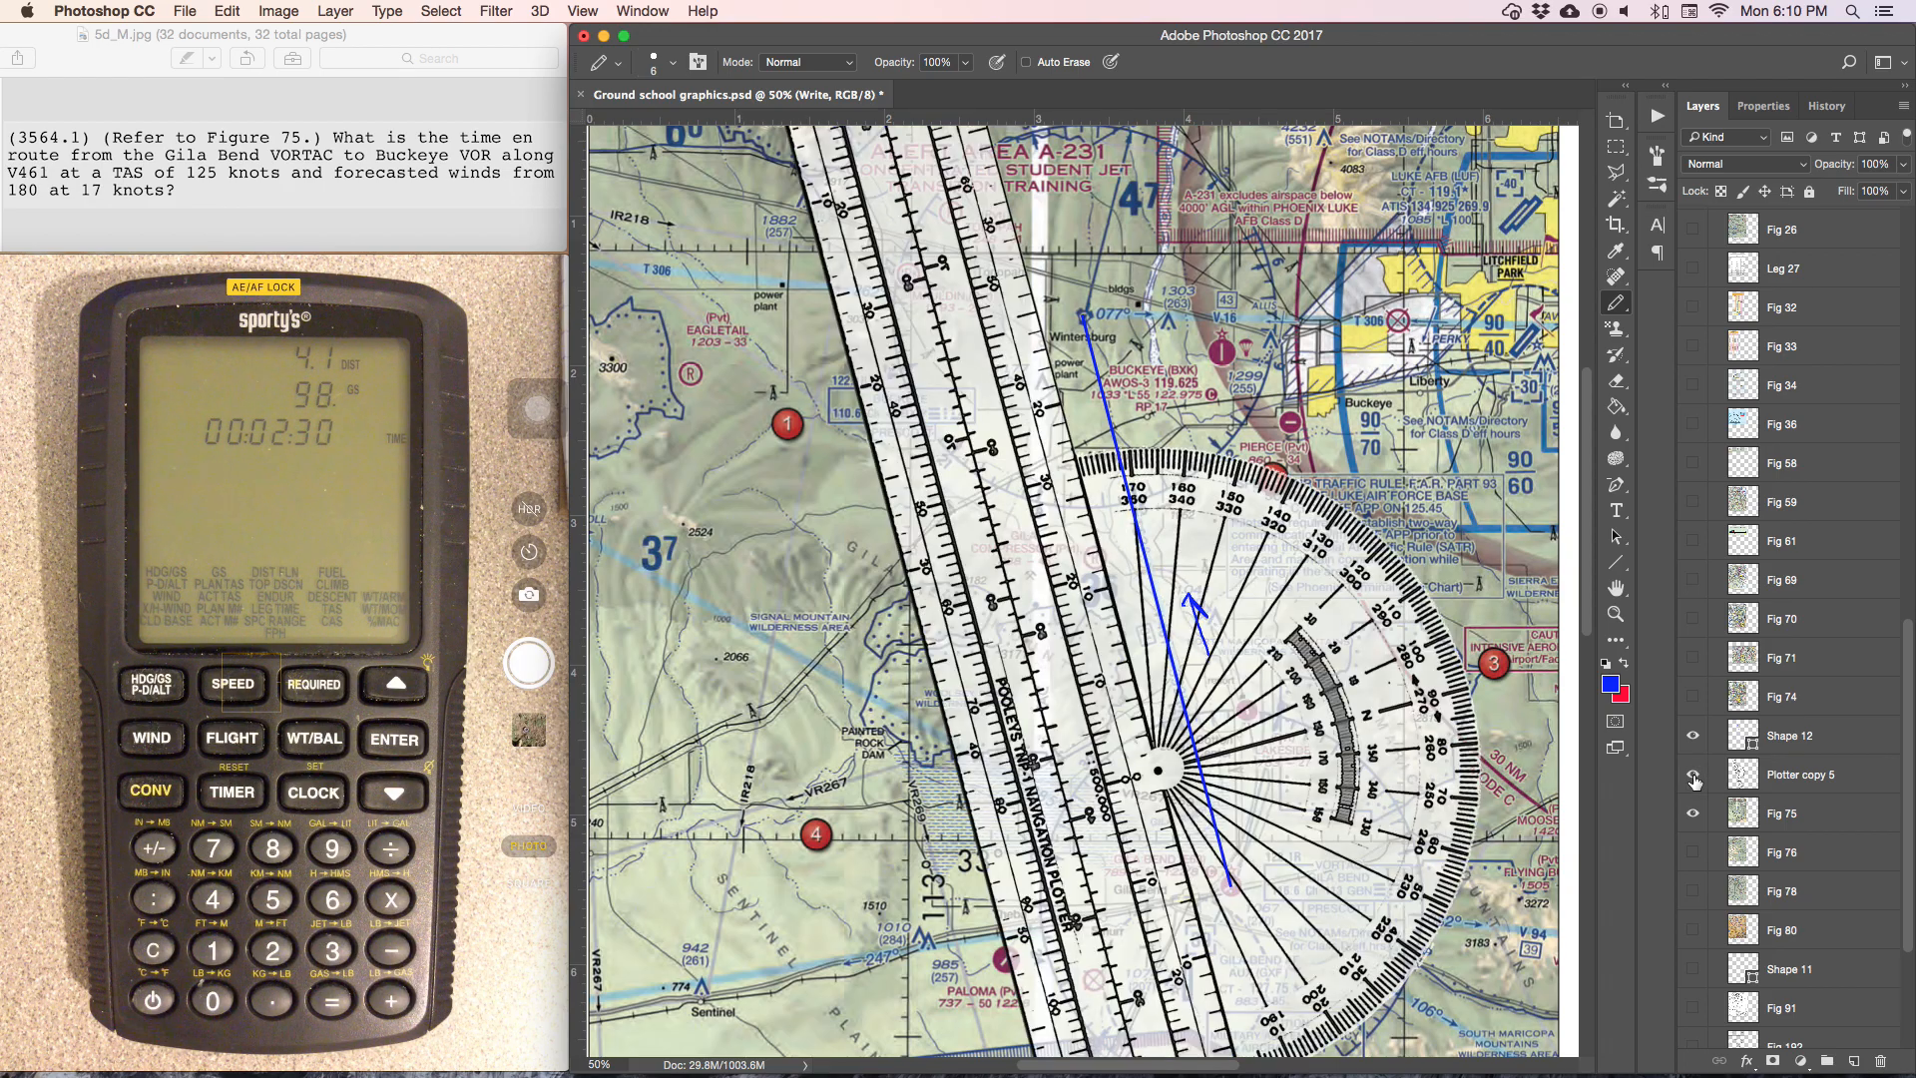
mouse_move(1694, 780)
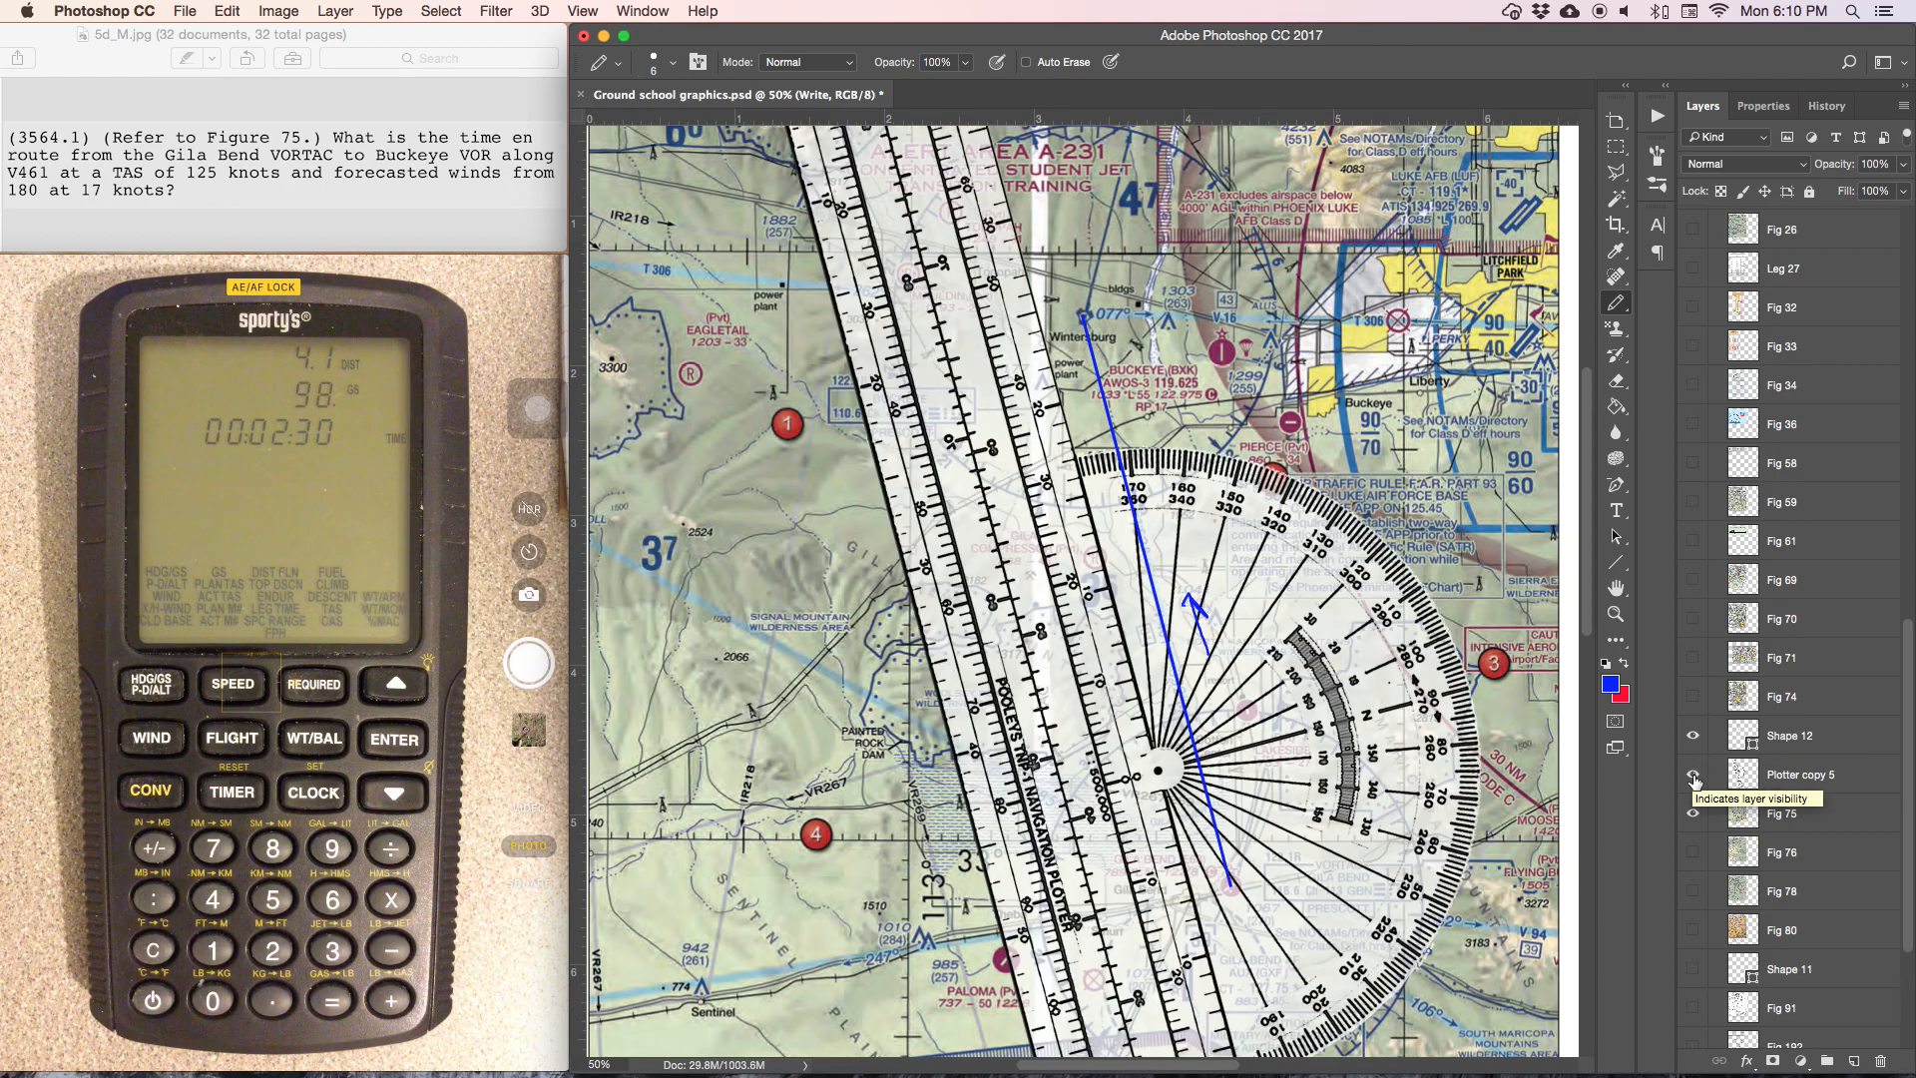
left_click(1694, 779)
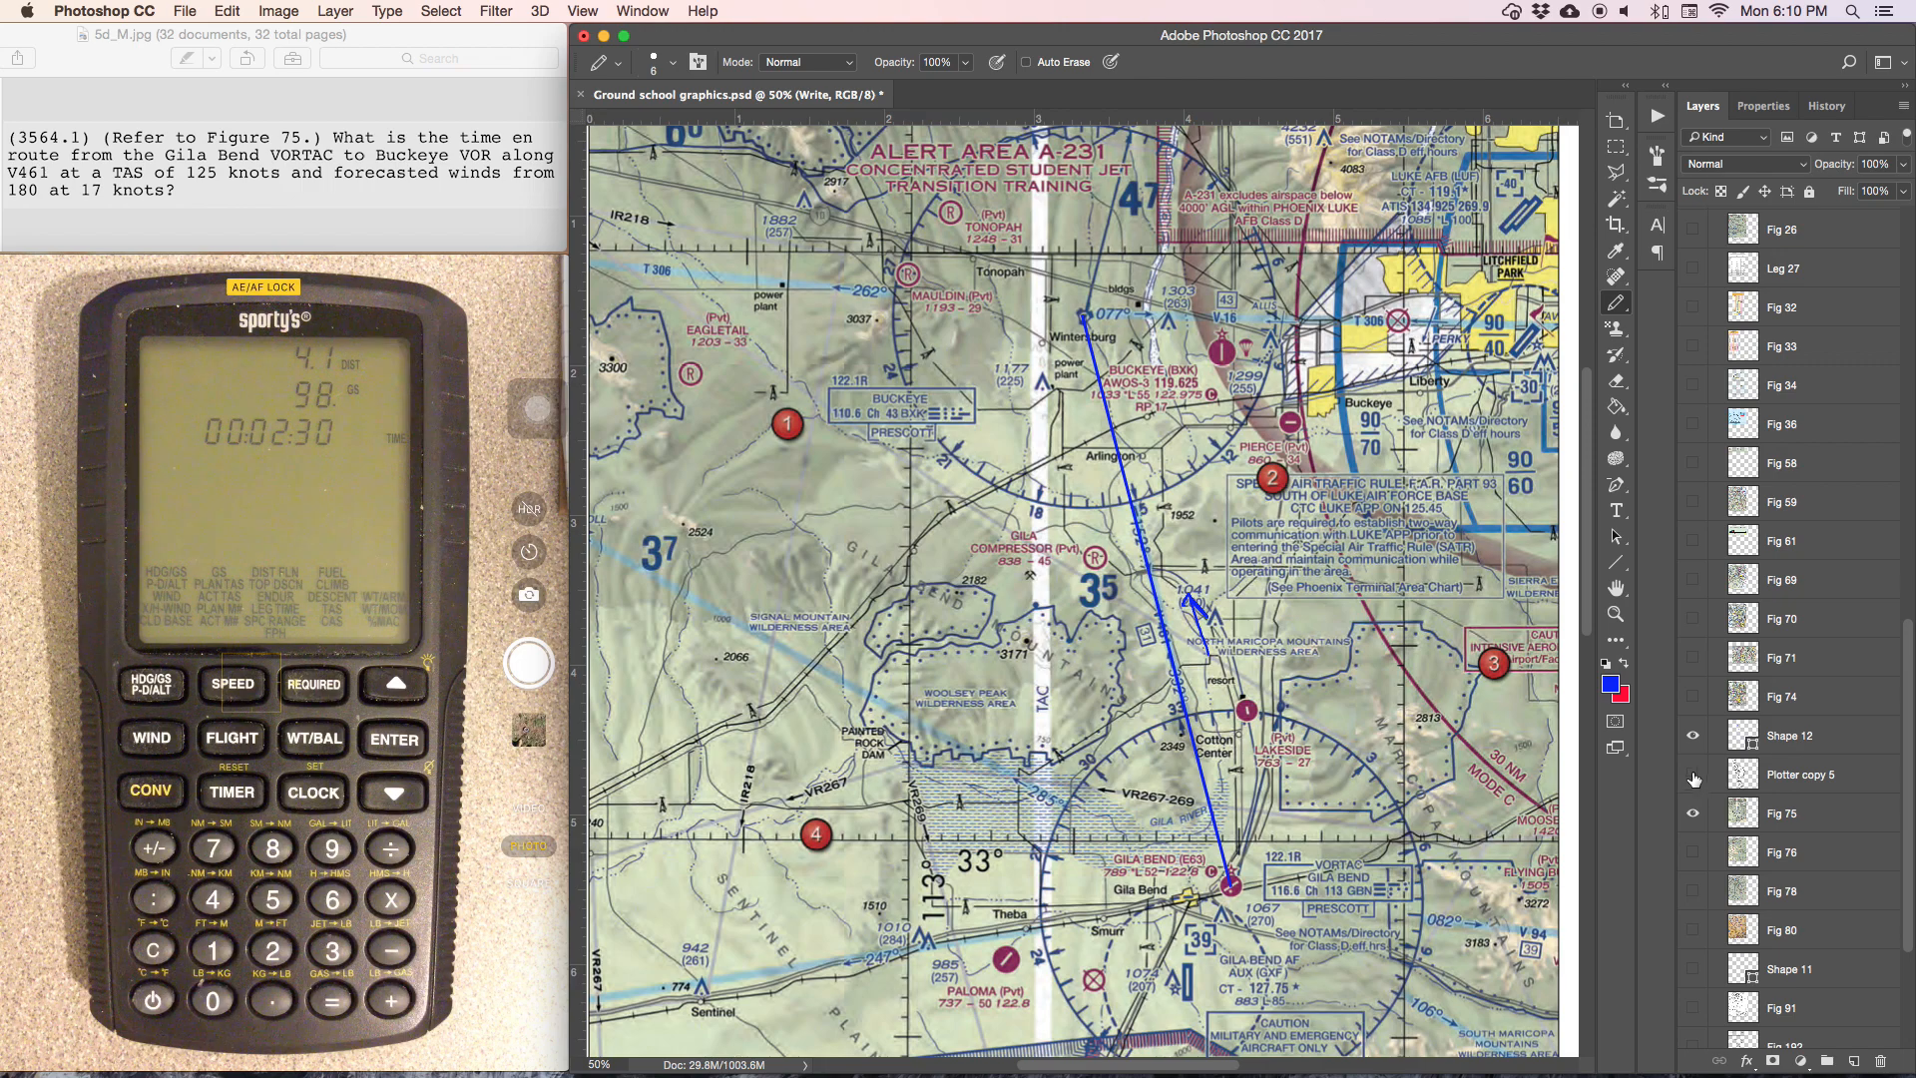
mouse_move(1694, 742)
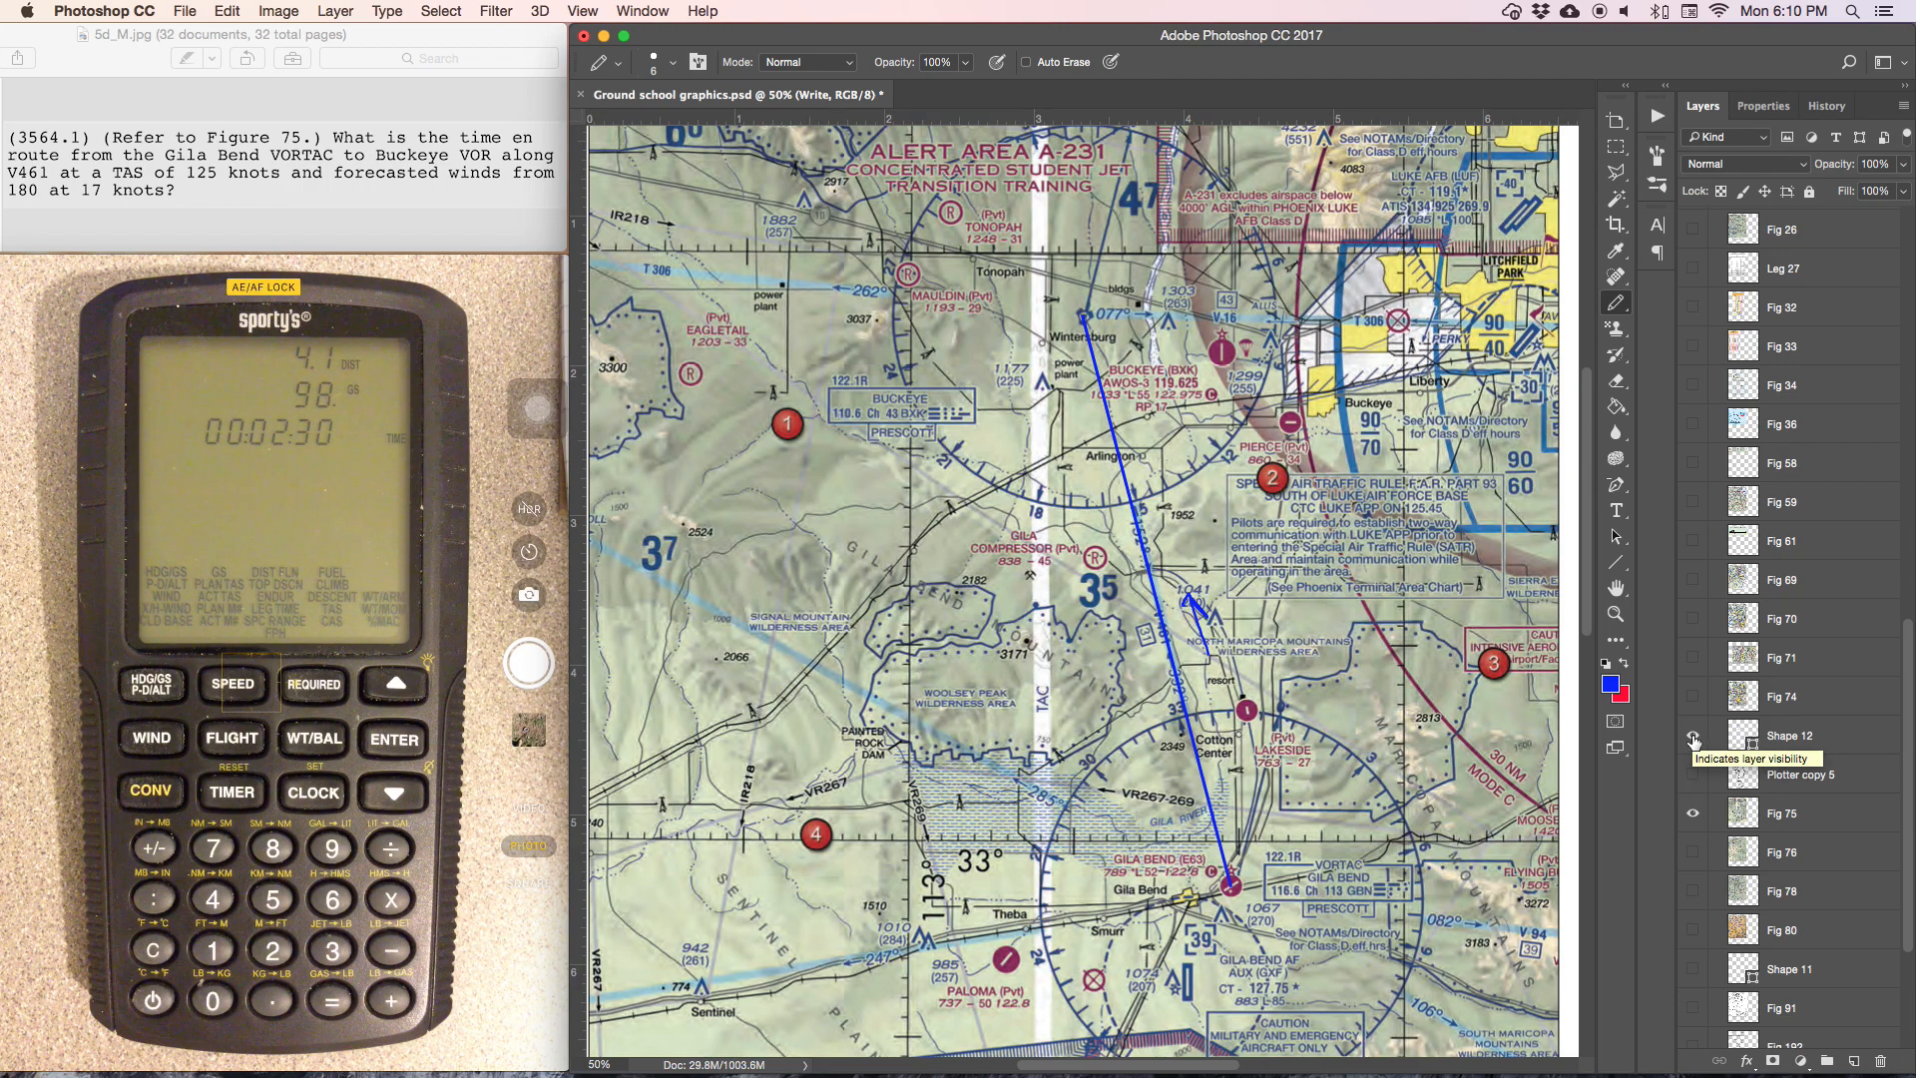
left_click(1694, 741)
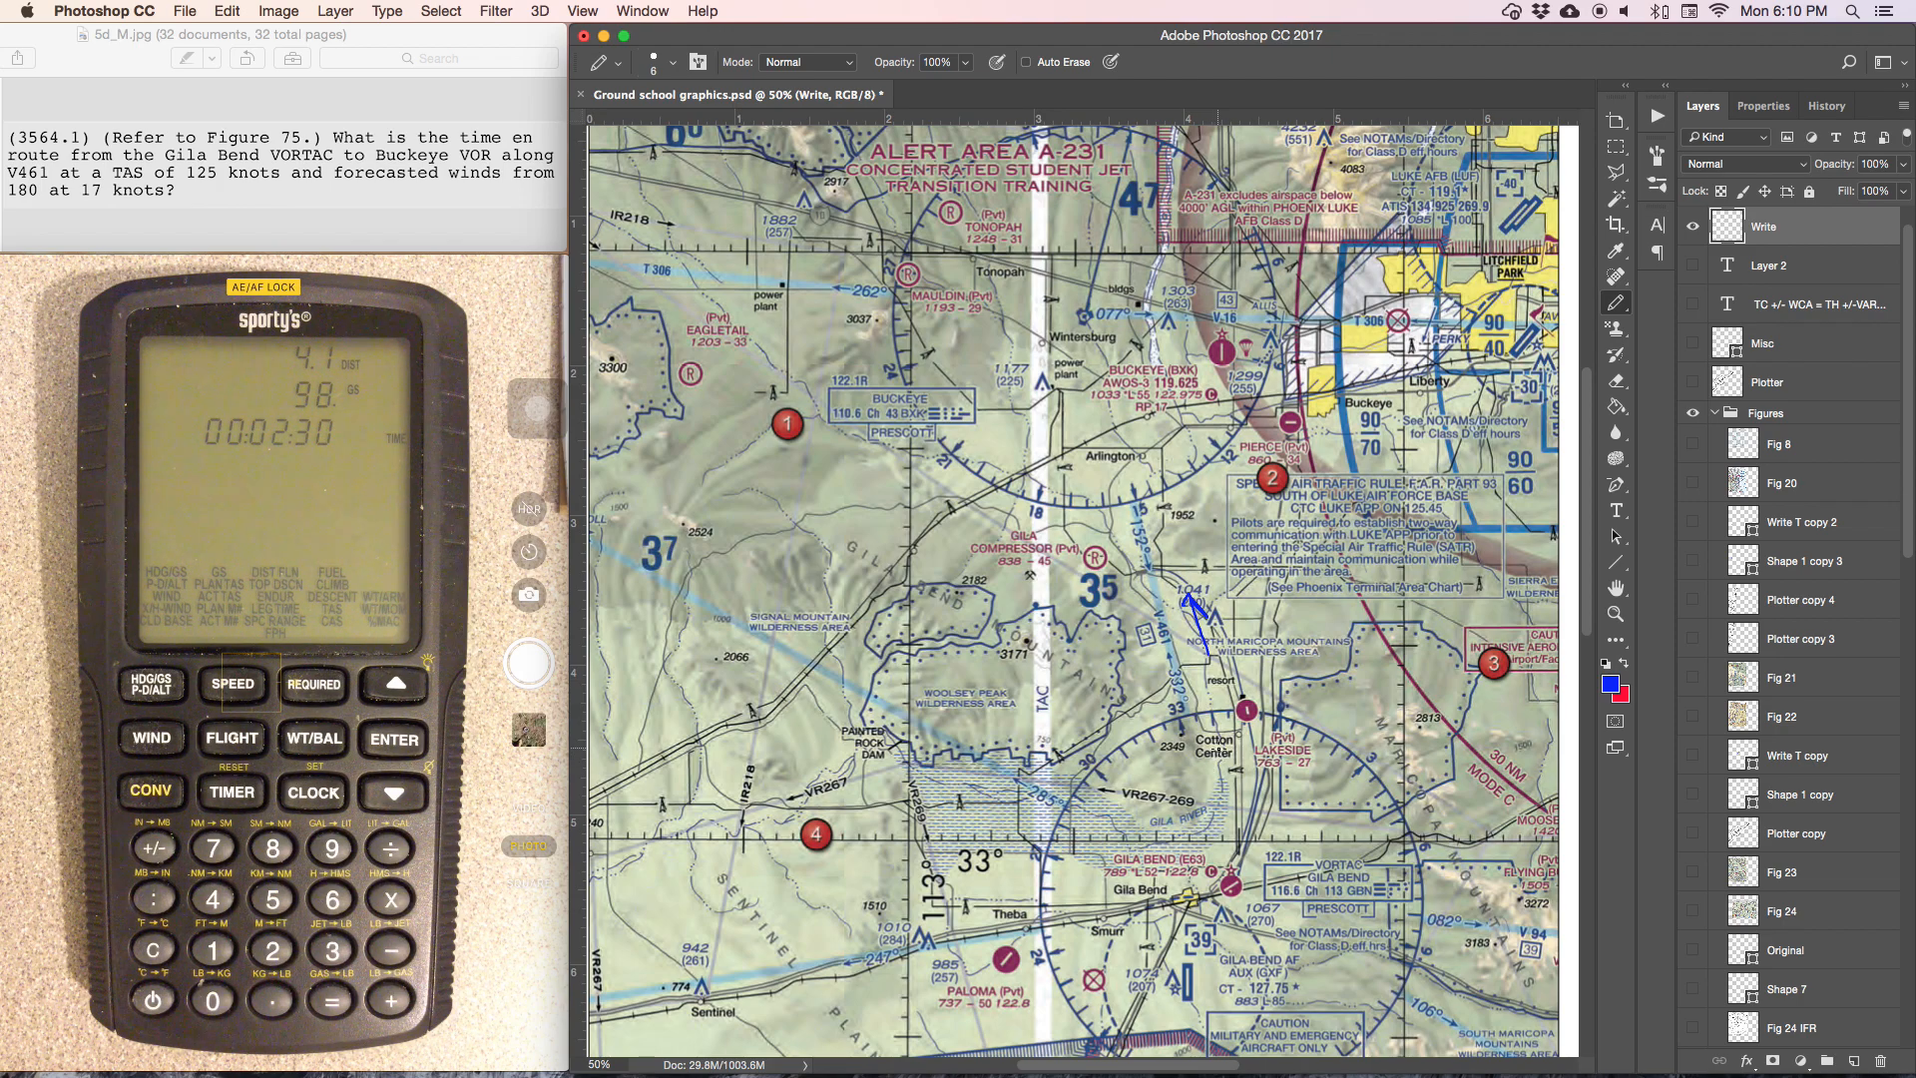
Scroll down through the Layers panel
scroll("down", 3)
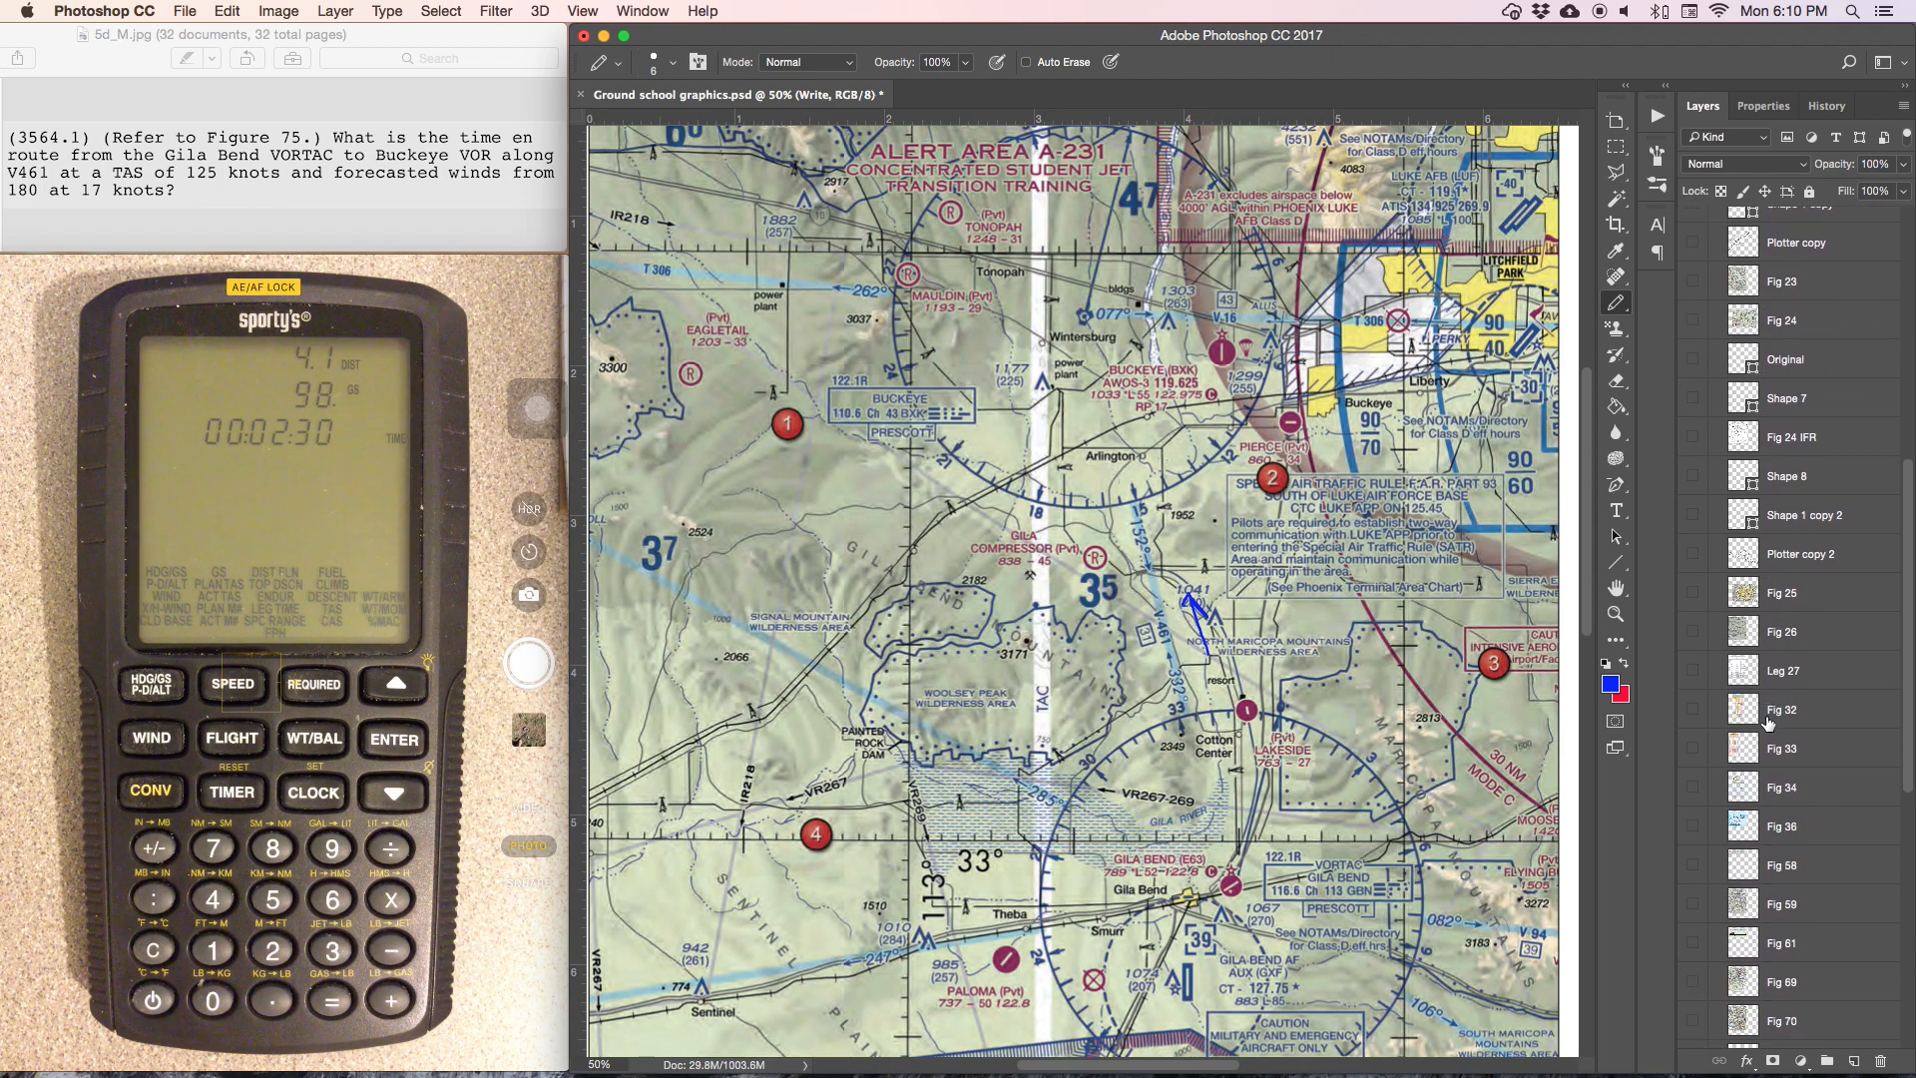
scroll("down", 3)
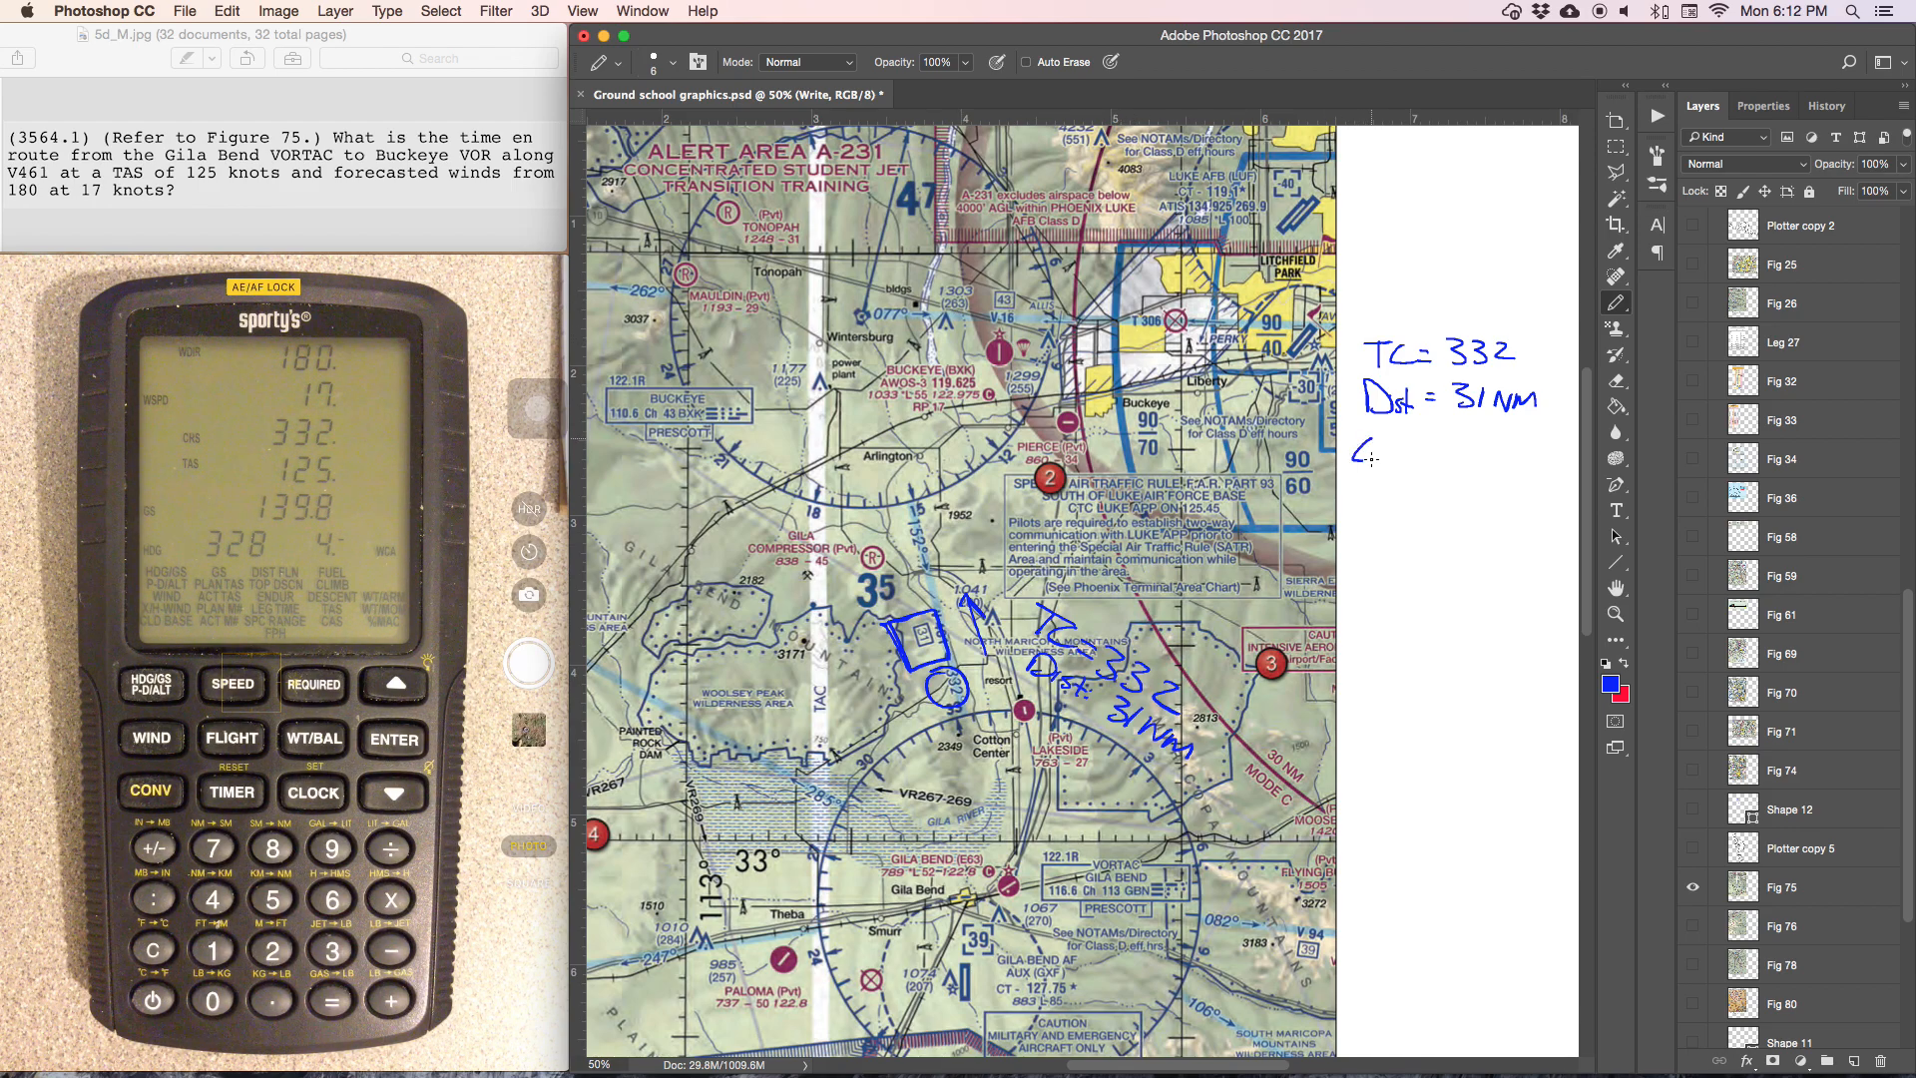
Handwrite 'GS = 140 kts' beneath the Dst = 31 NM note
type("GS = 1")
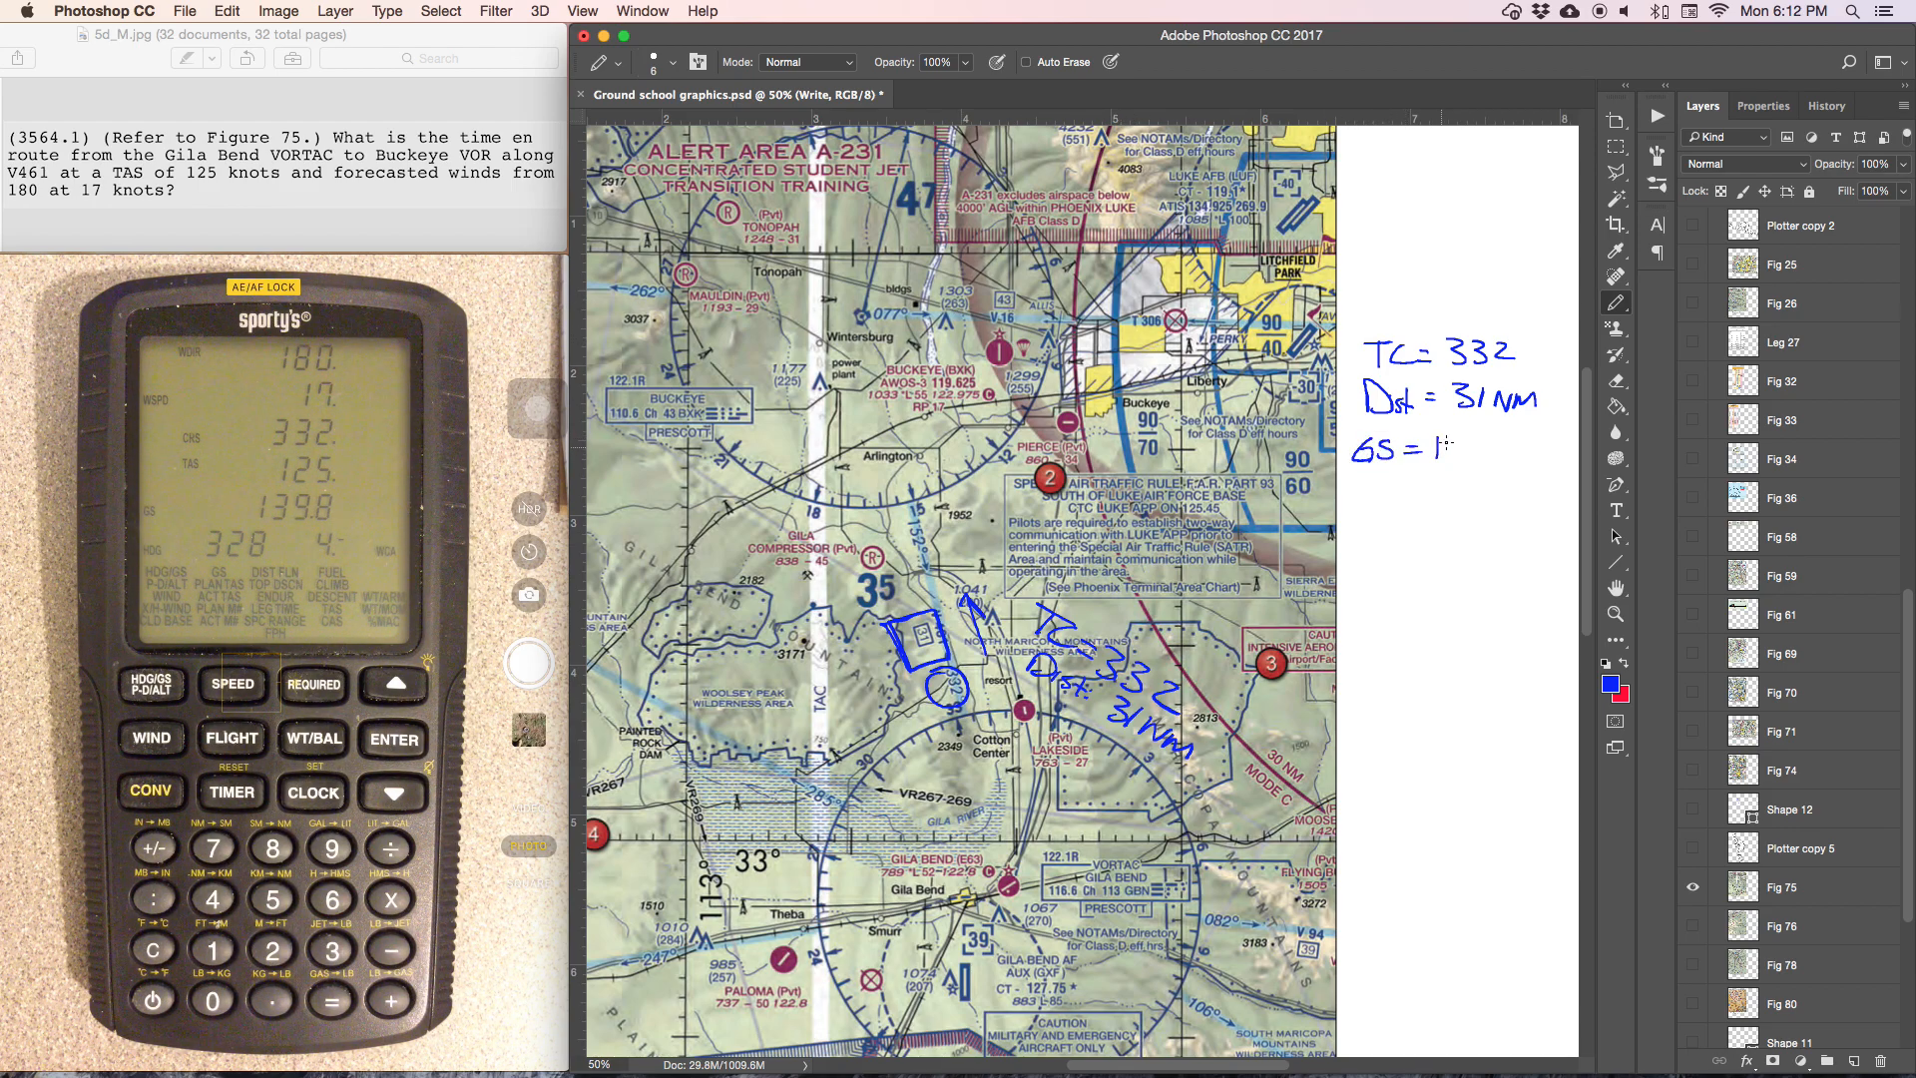
type("40")
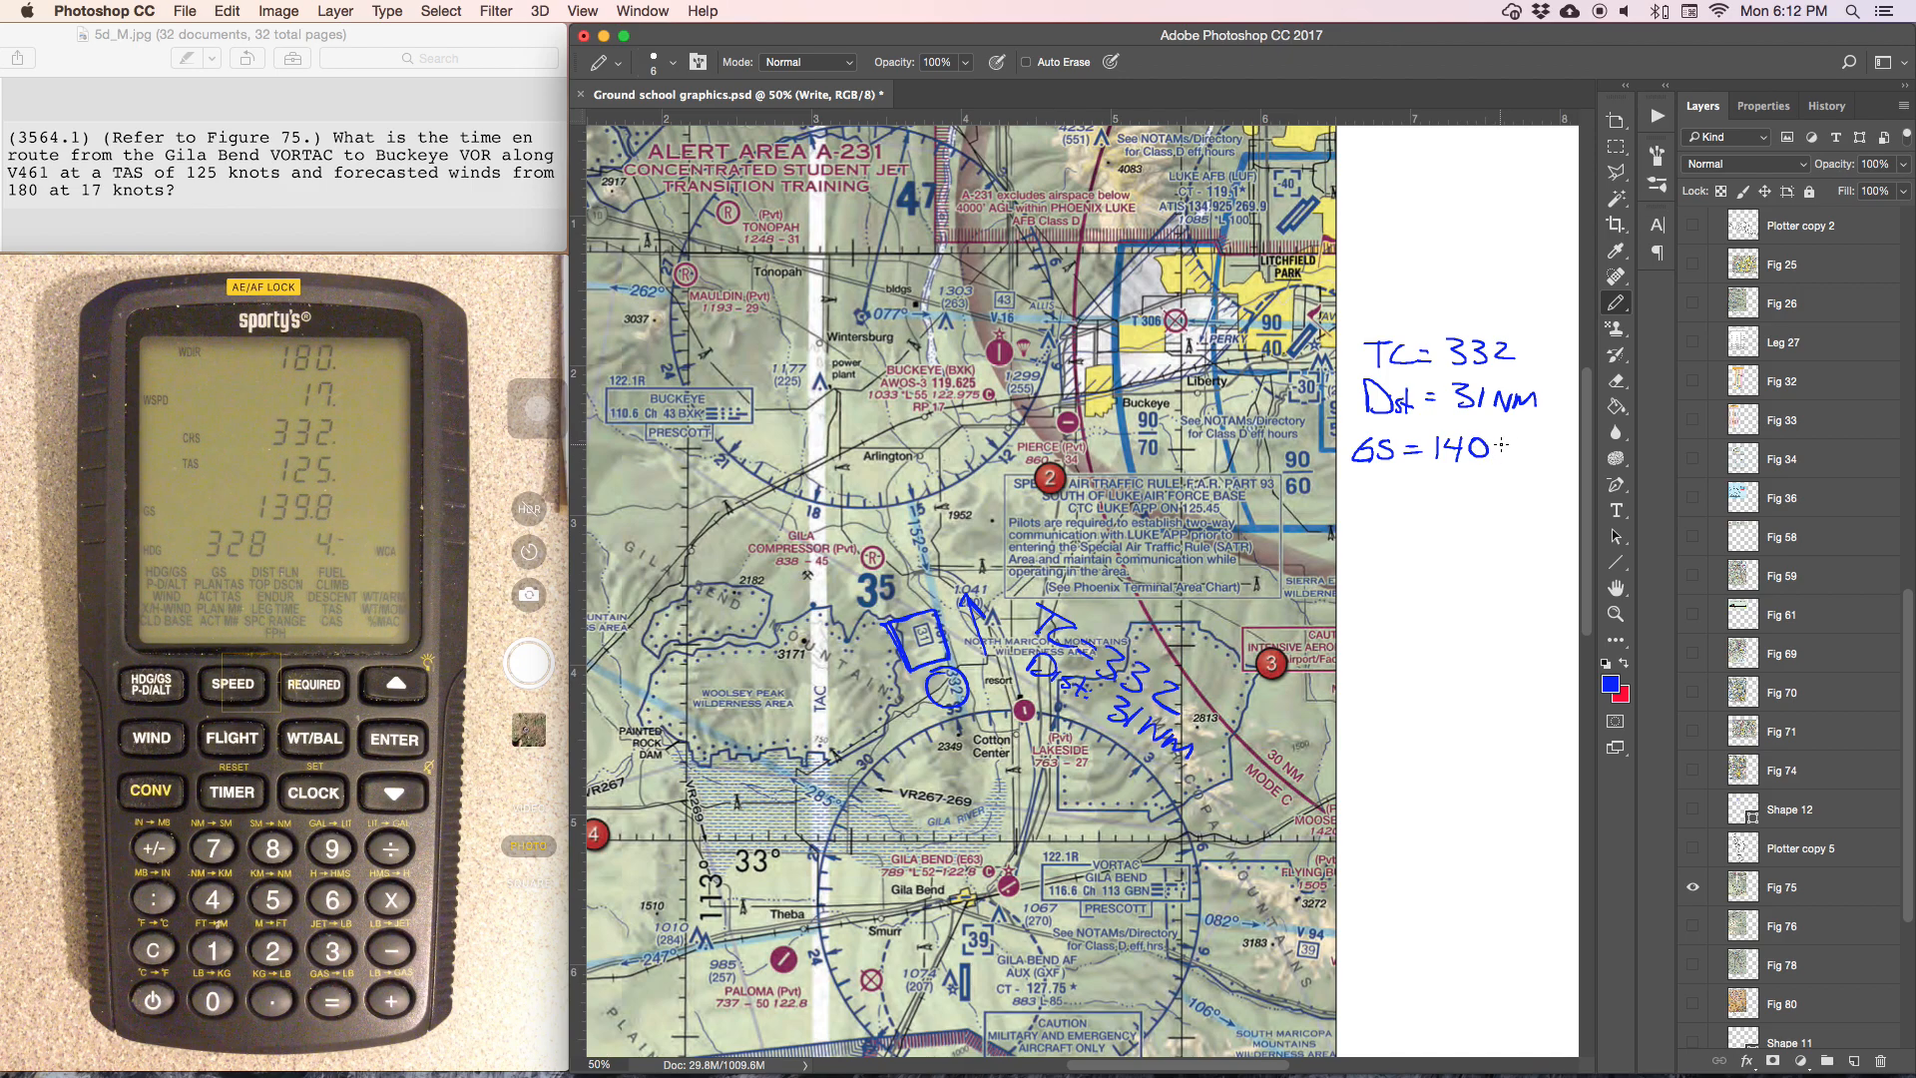
type("kts")
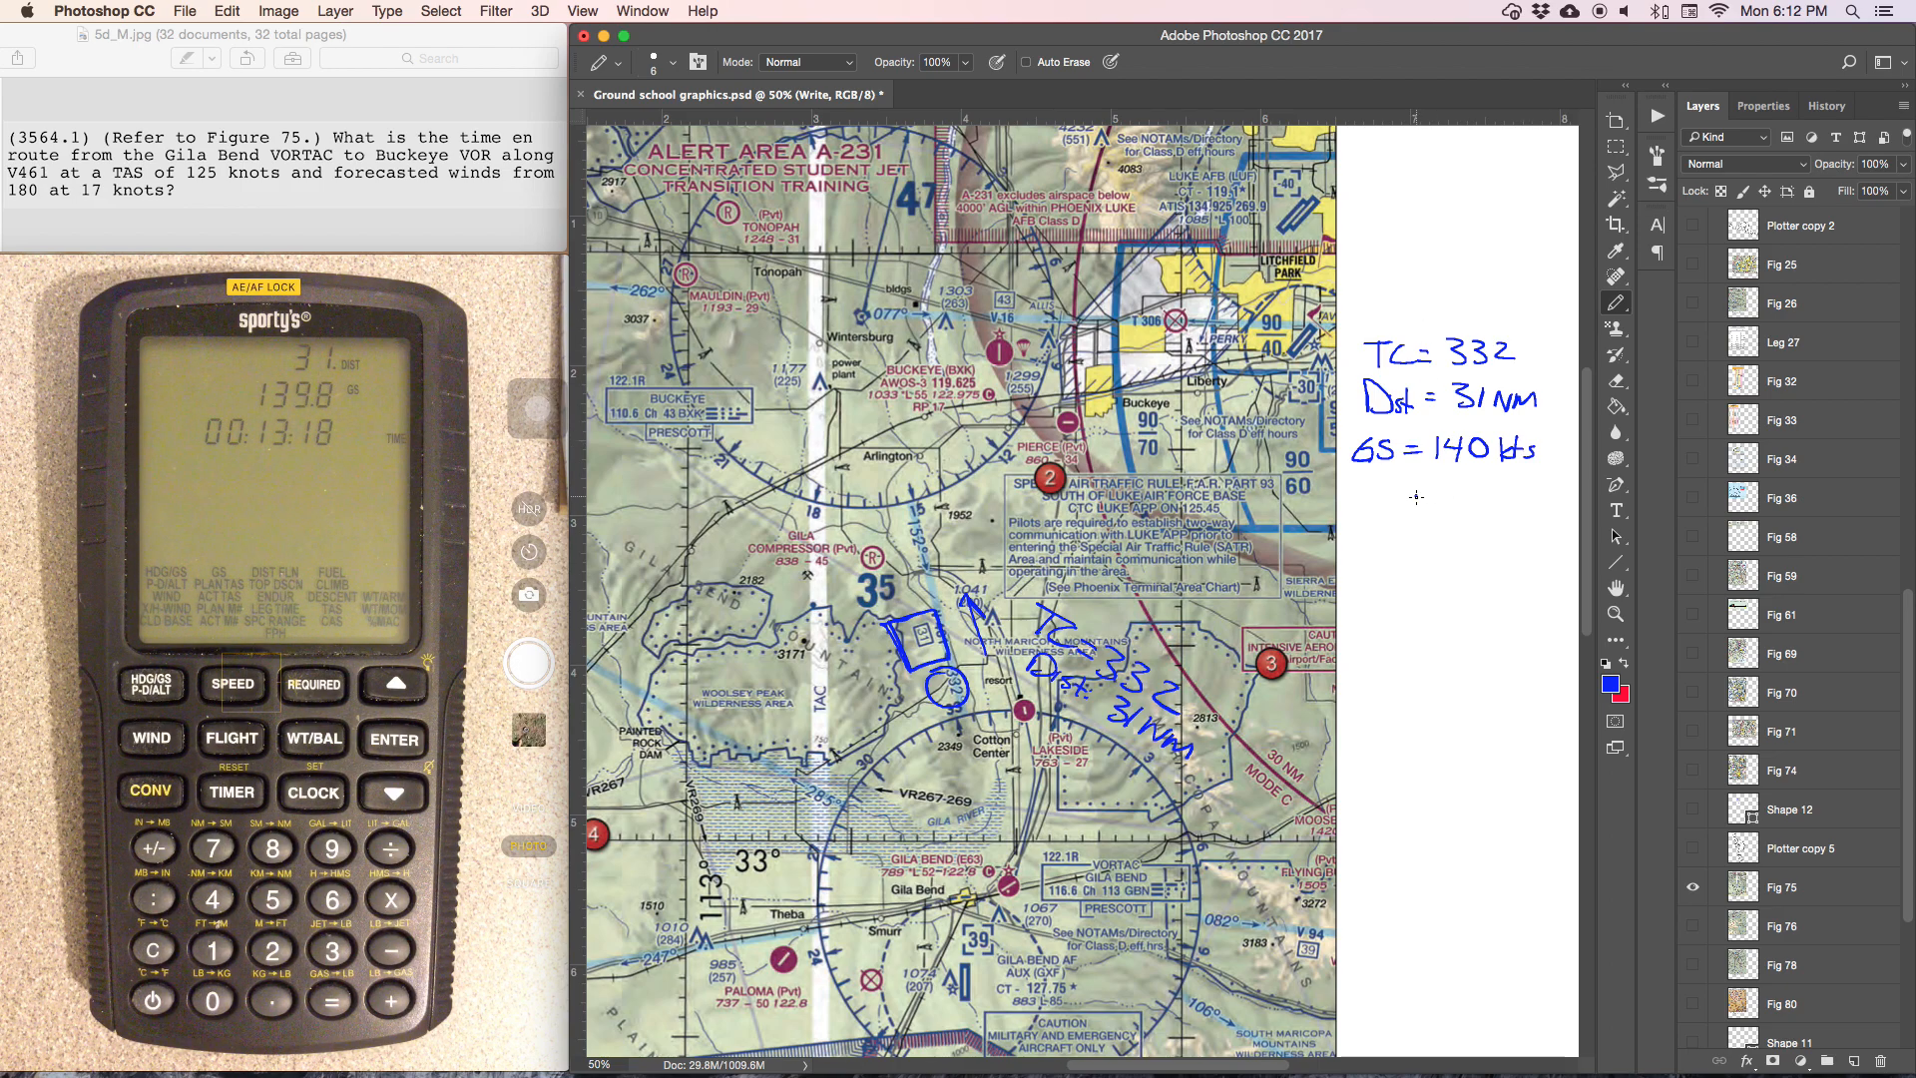
Handwrite the time ':13:18' below the GS = 140 kts note
type(":13:")
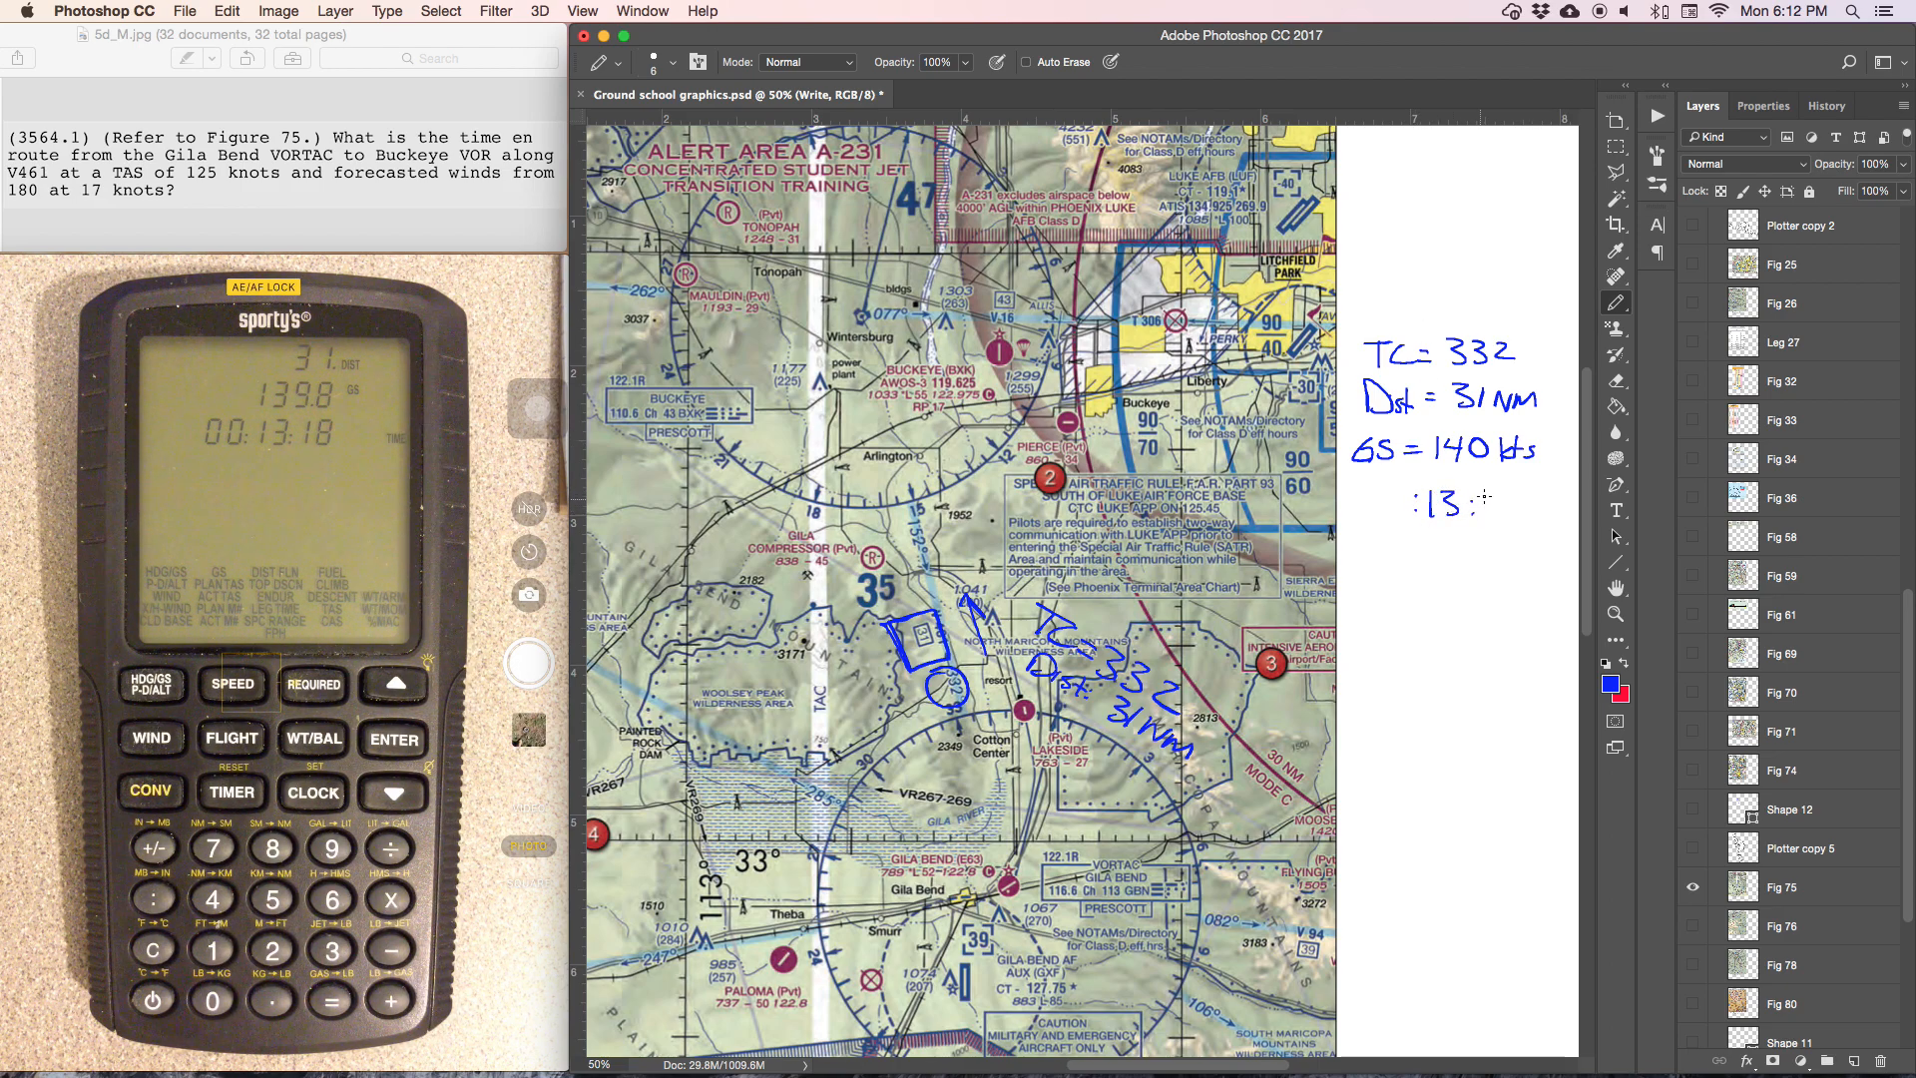
left_click(1491, 502)
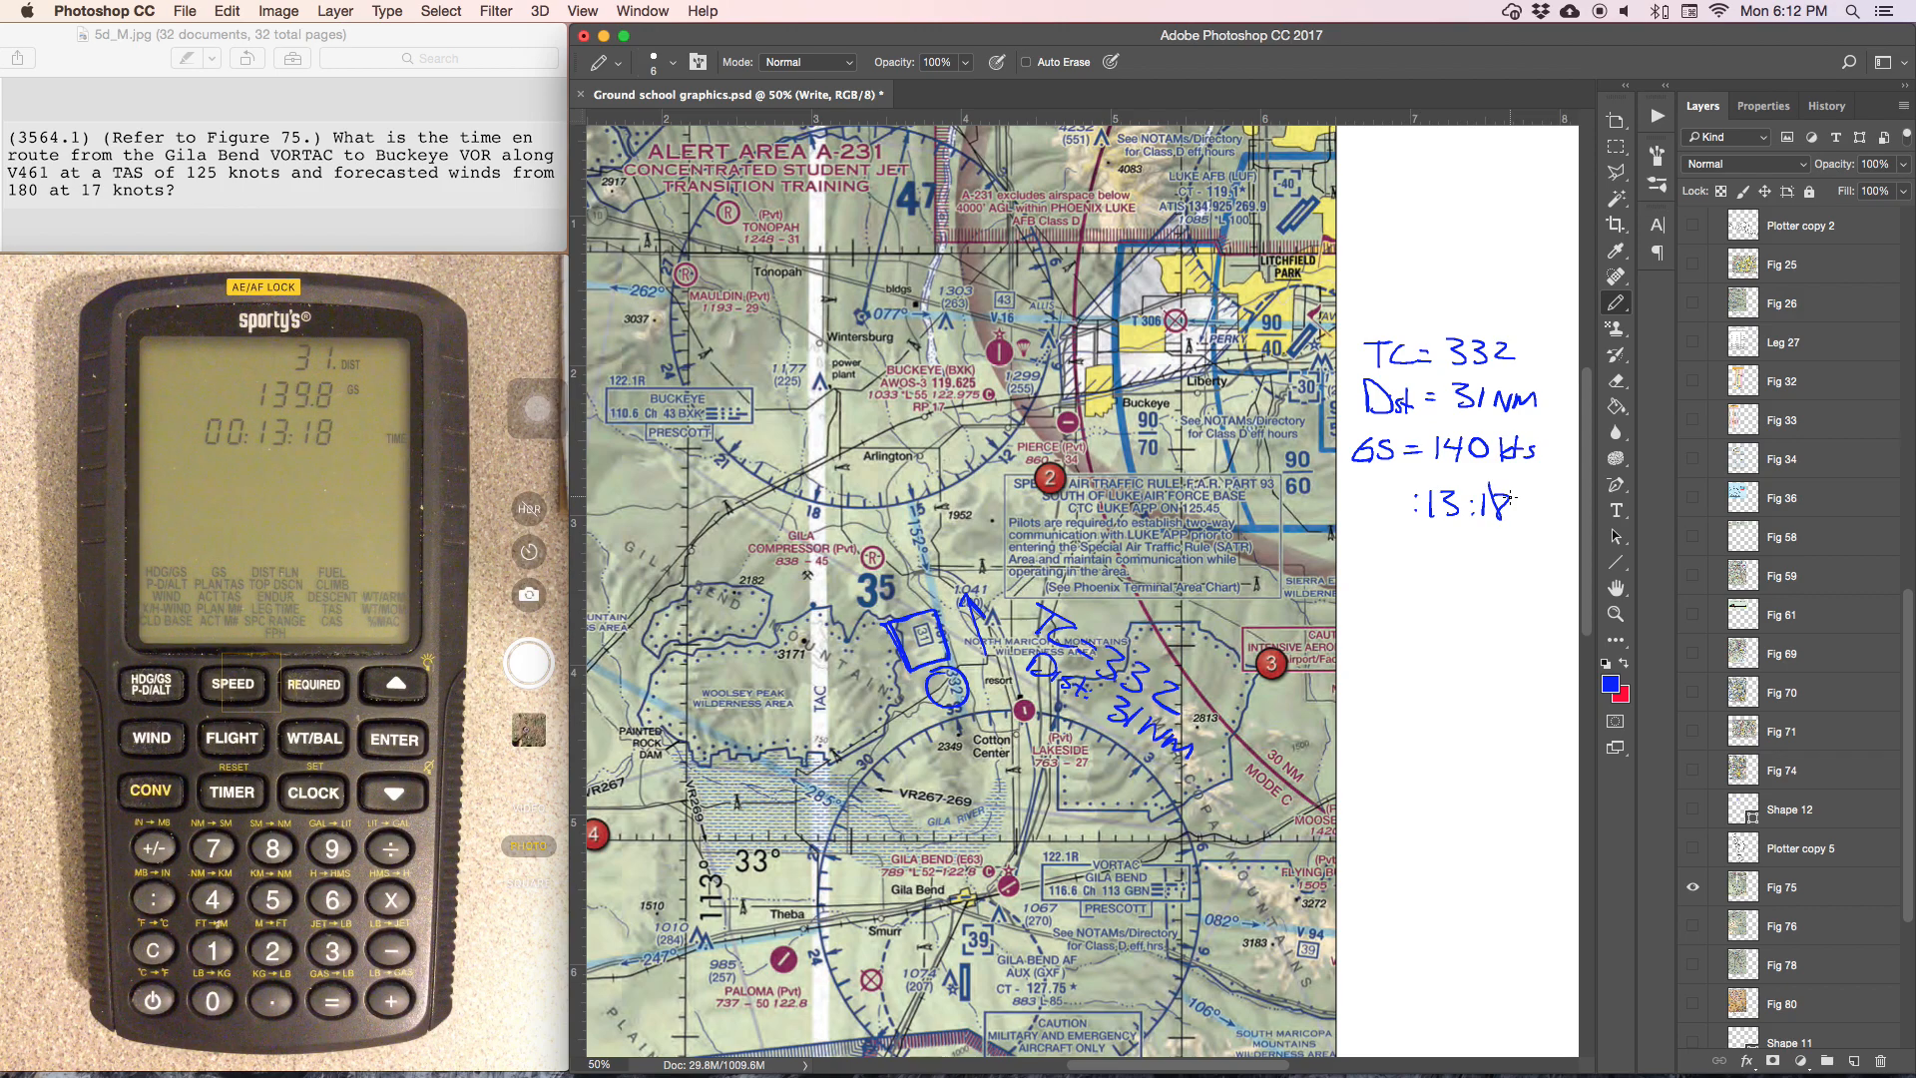